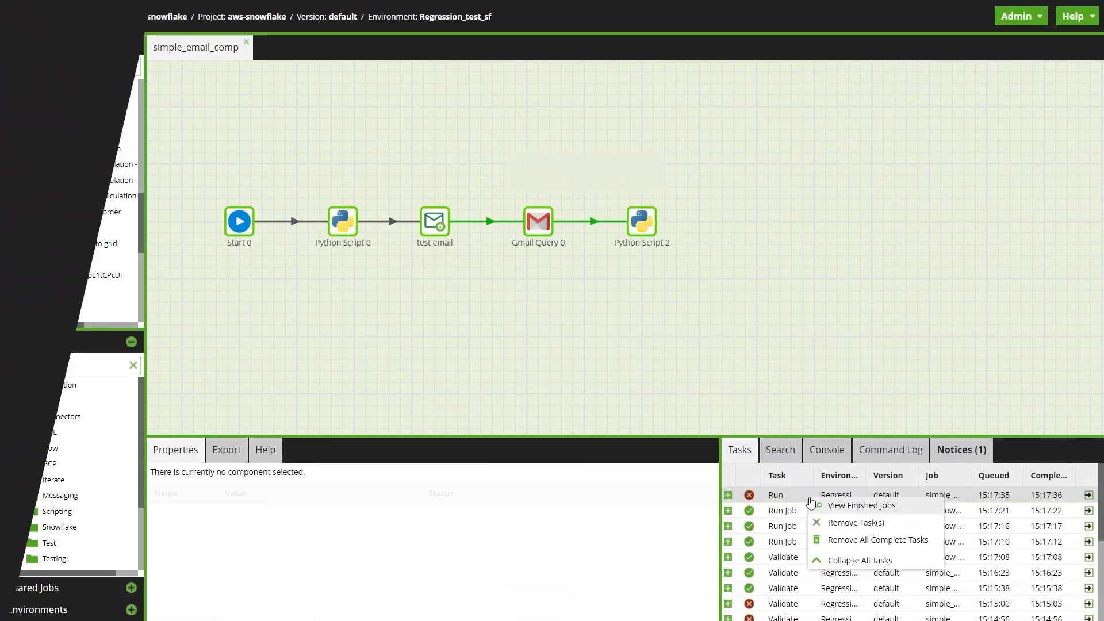
Attempt to switch to the master Initial commit and dismiss the running-job refusal.
left_click(79, 15)
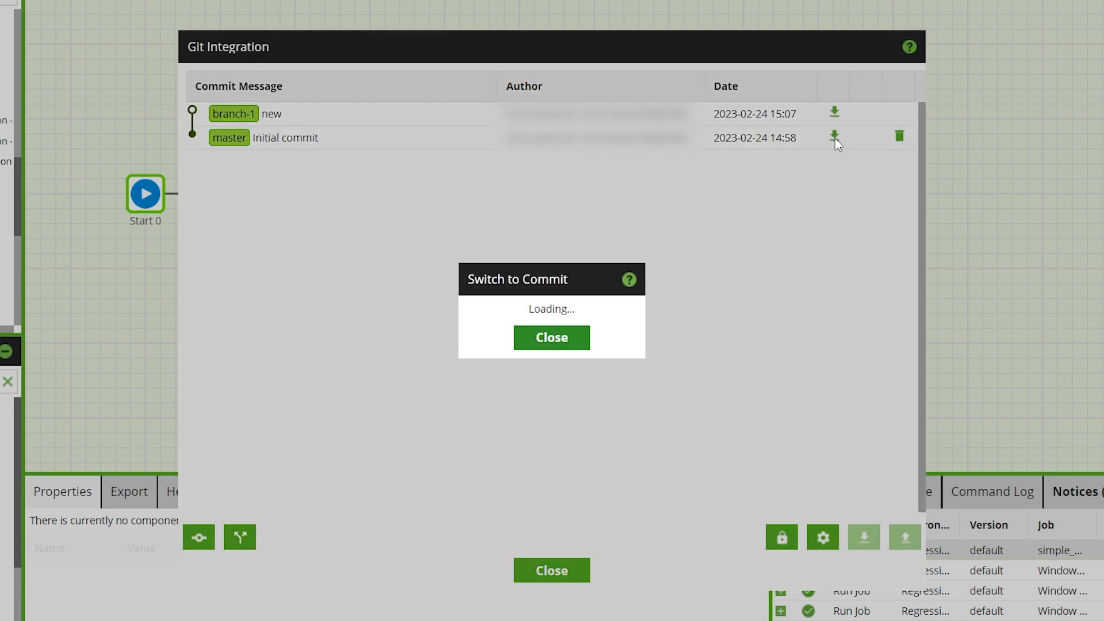
mouse_move(551, 337)
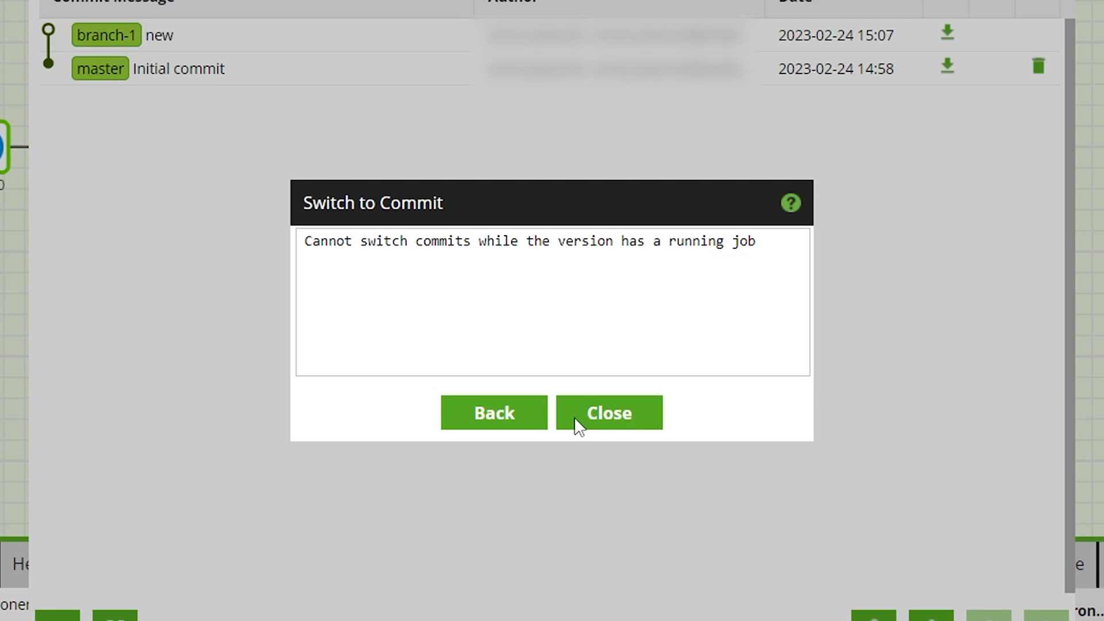
left_click(608, 413)
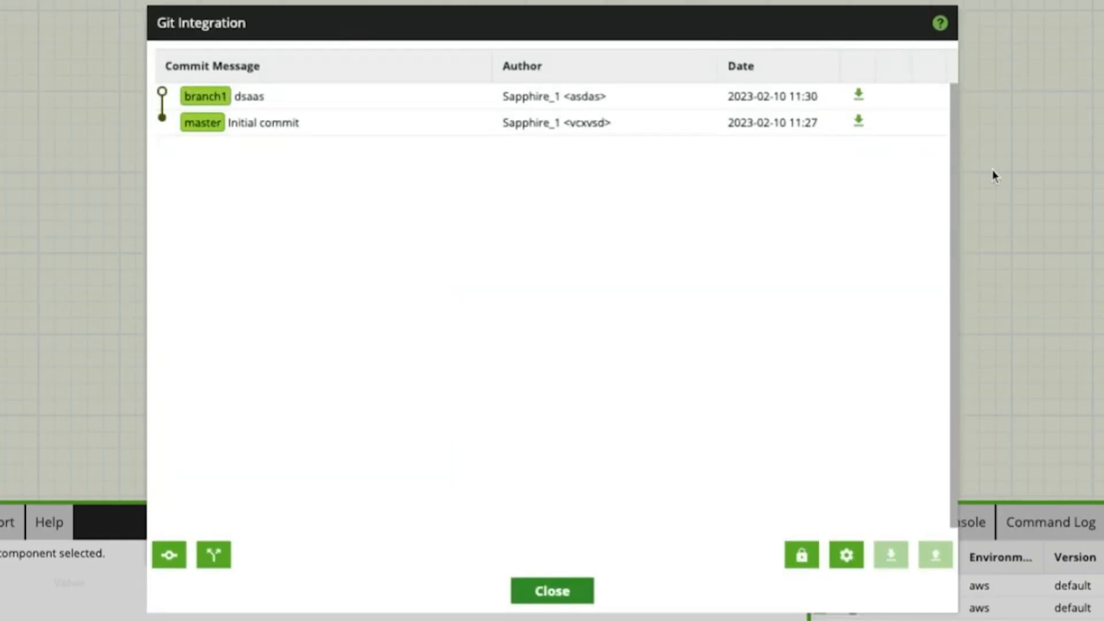
mouse_move(863, 133)
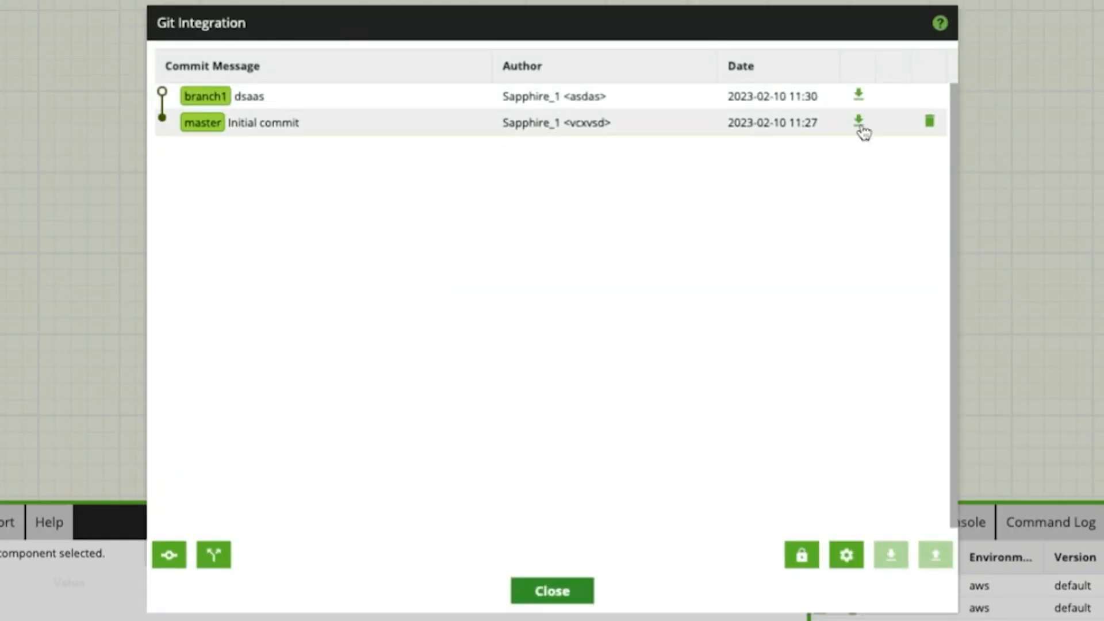
Confirm switching to the master Initial commit, then leave the Git commit history.
left_click(857, 122)
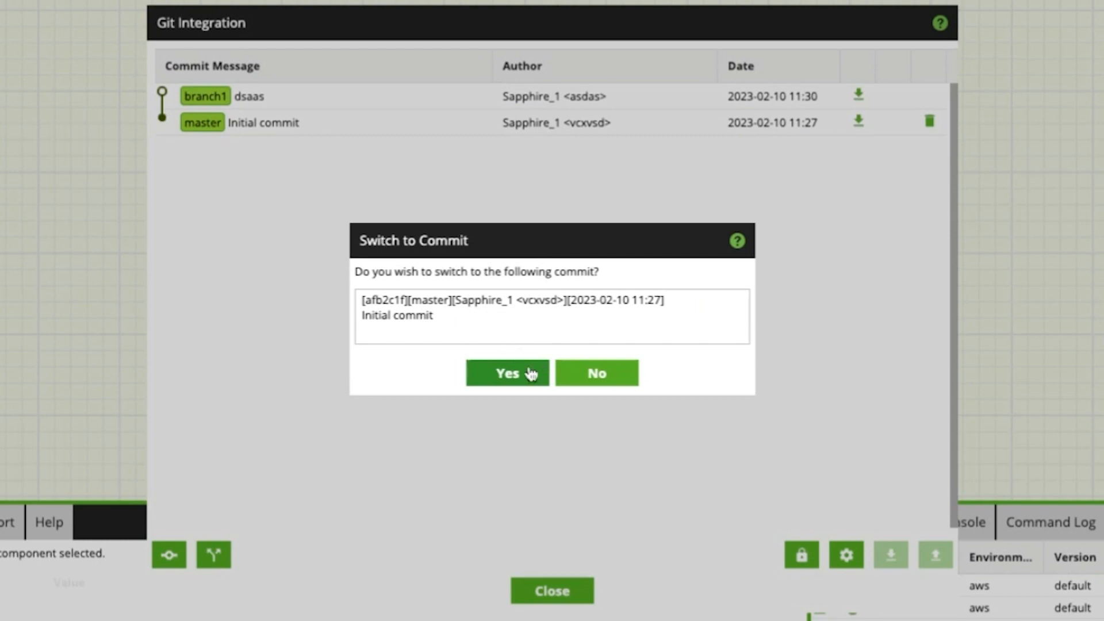
left_click(506, 372)
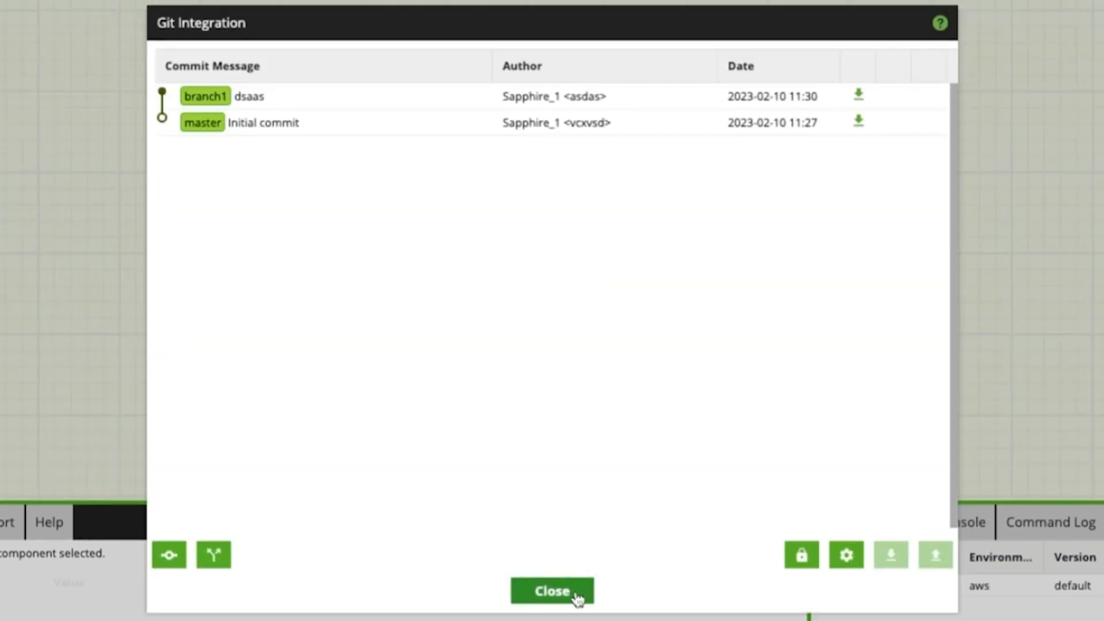
left_click(551, 590)
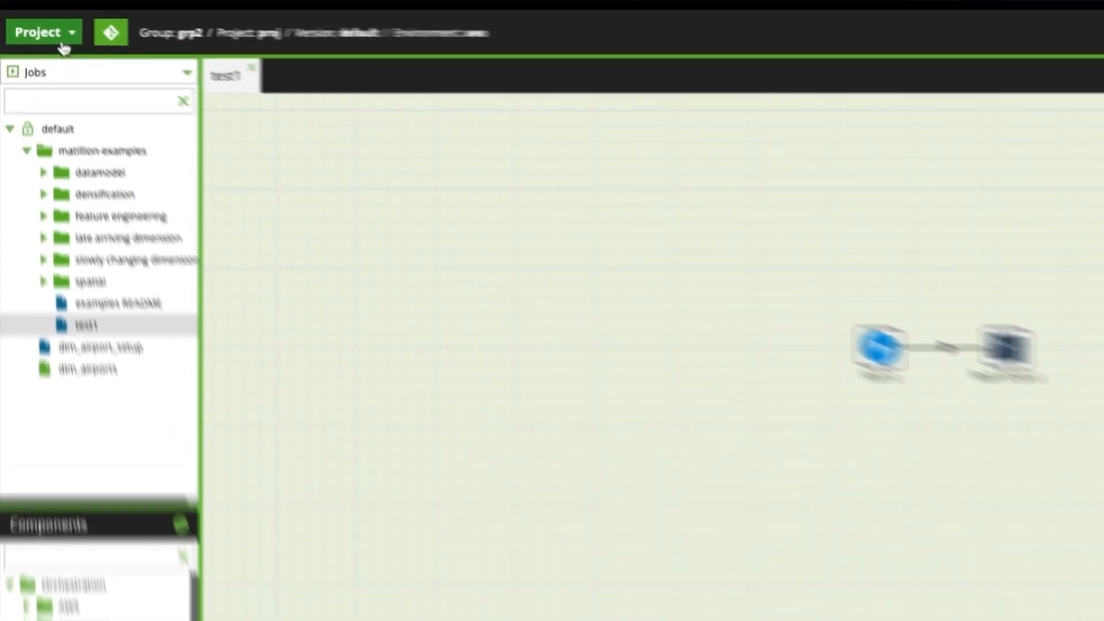
Check Manage Versions before the run, showing the temporary snapshot alongside default.
left_click(42, 32)
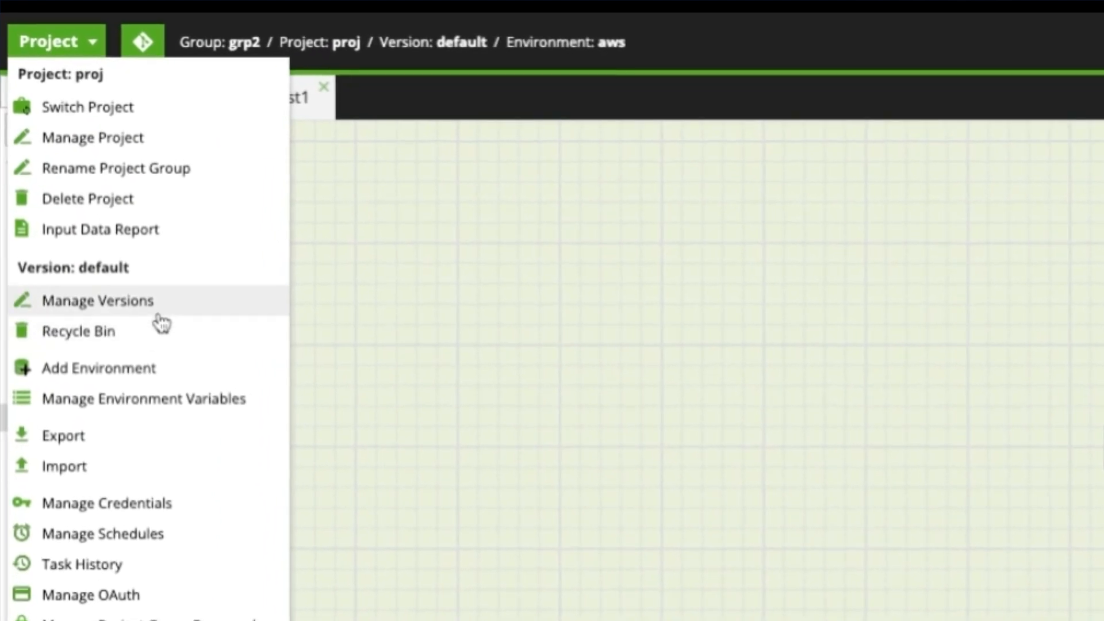
left_click(97, 300)
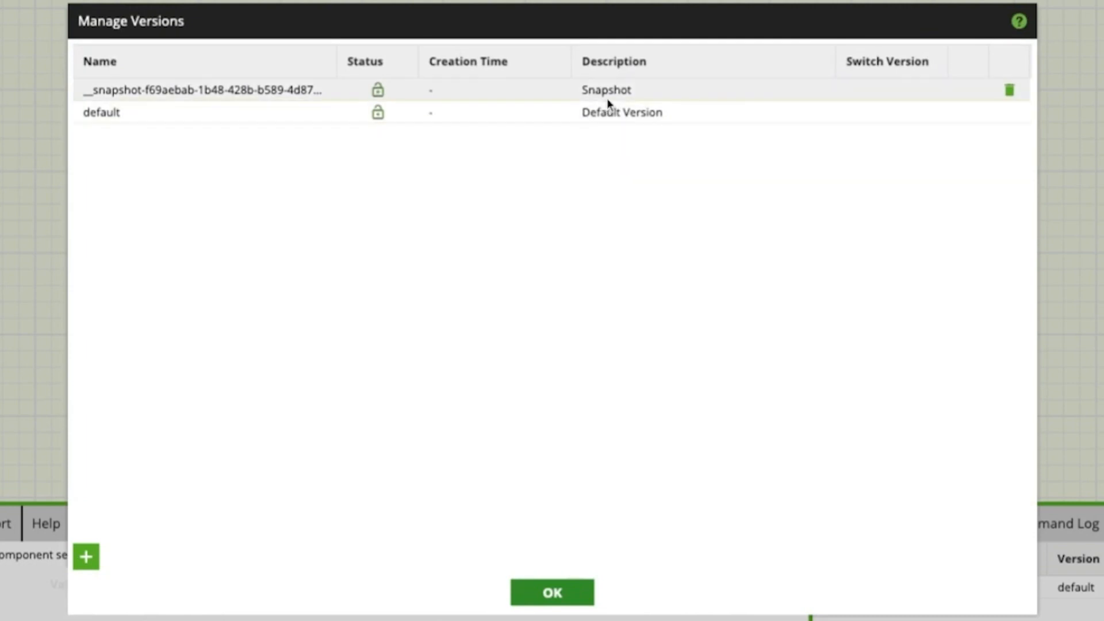
mouse_move(562, 612)
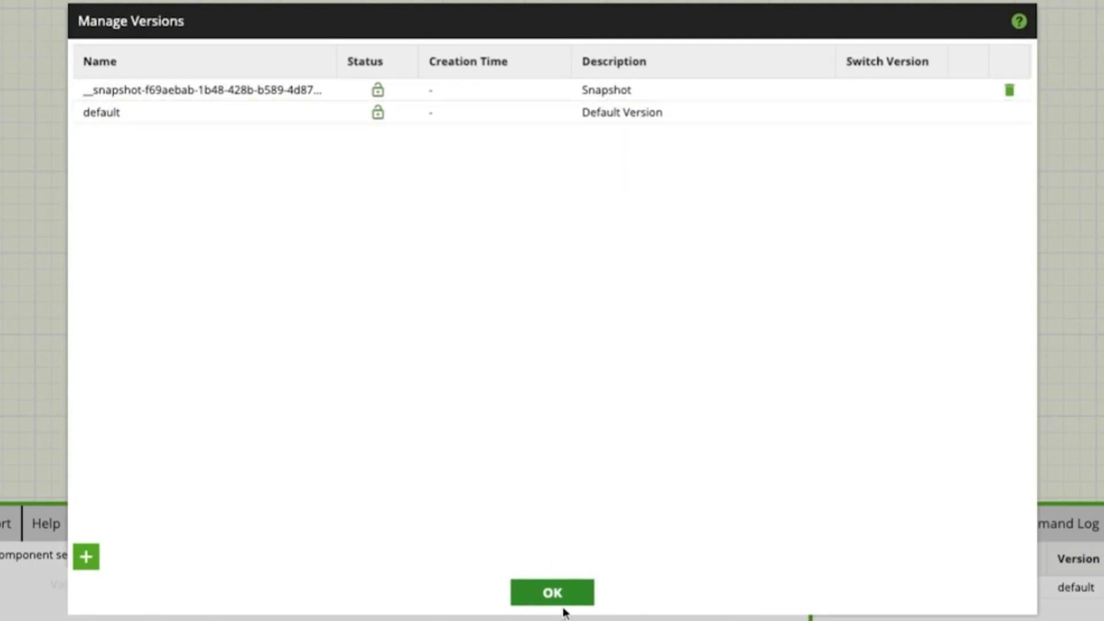
left_click(552, 592)
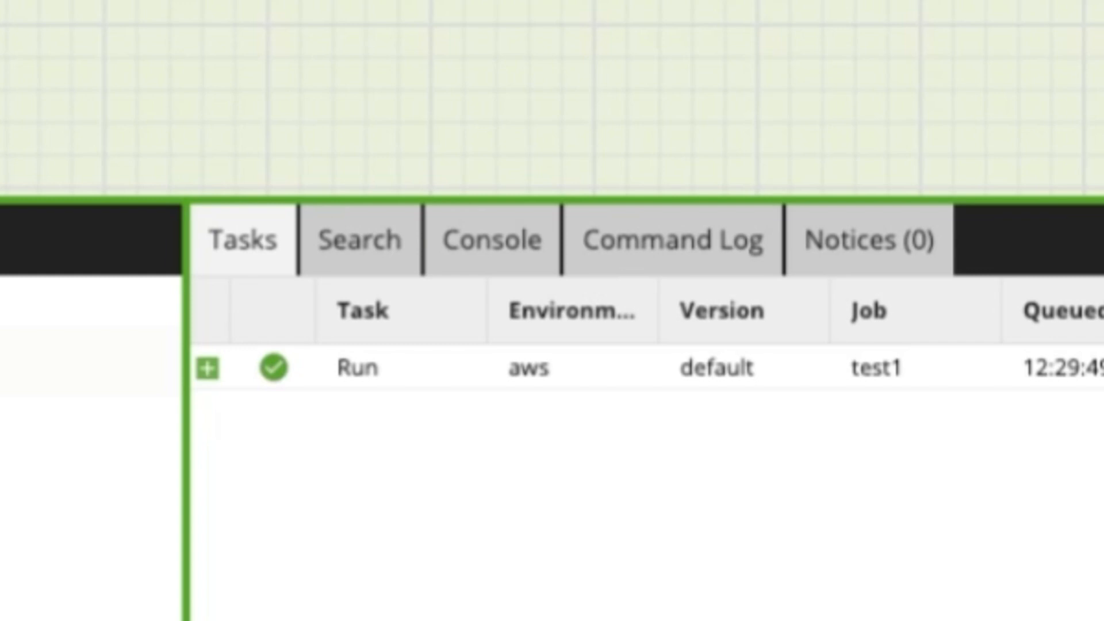
Check Manage Versions after the run, where only the default version remains.
left_click(38, 12)
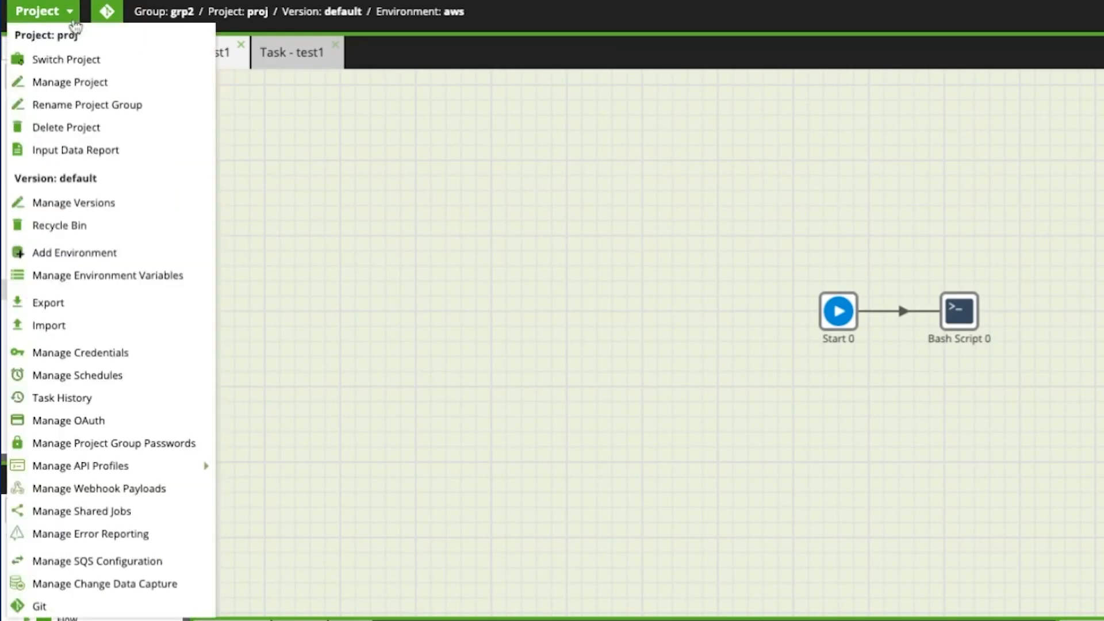
left_click(73, 203)
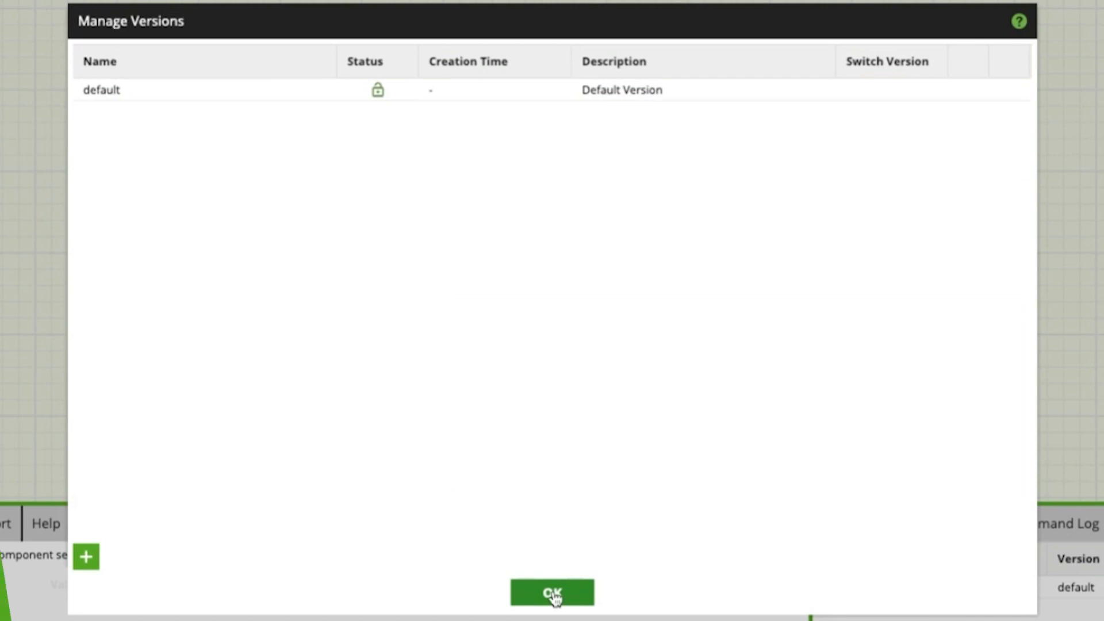
left_click(552, 591)
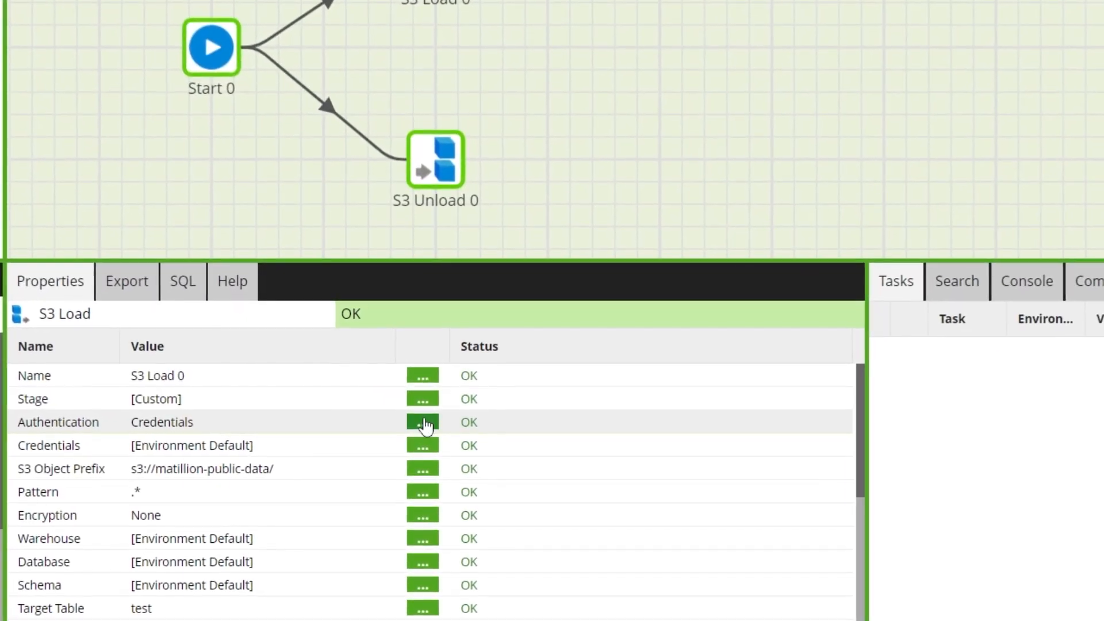
Keep Credentials as the S3 Load's authentication method.
left_click(421, 421)
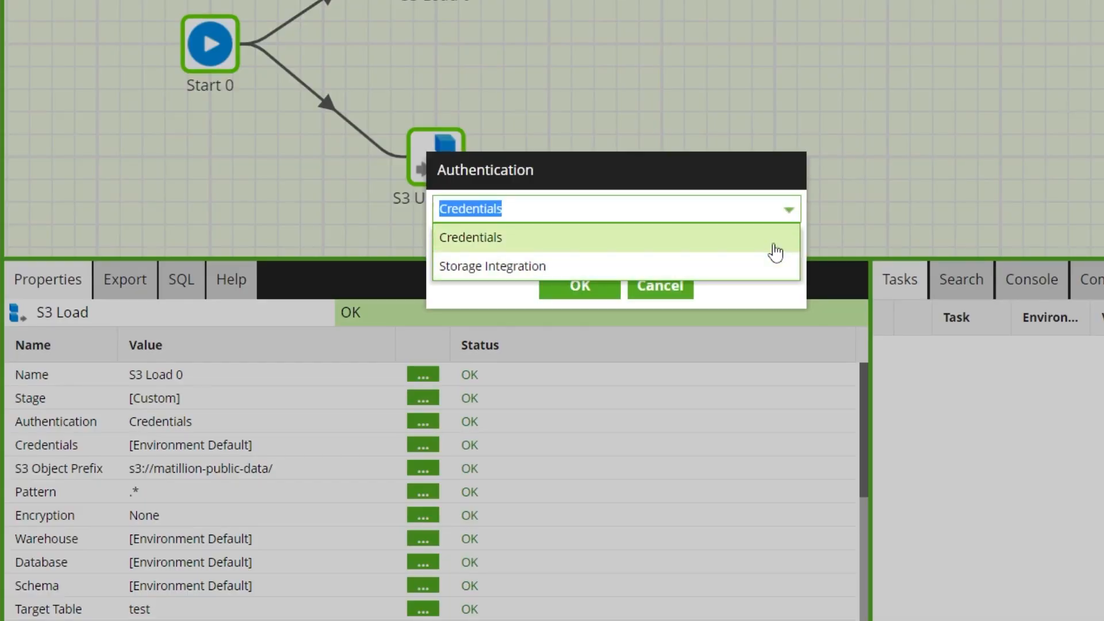
left_click(470, 238)
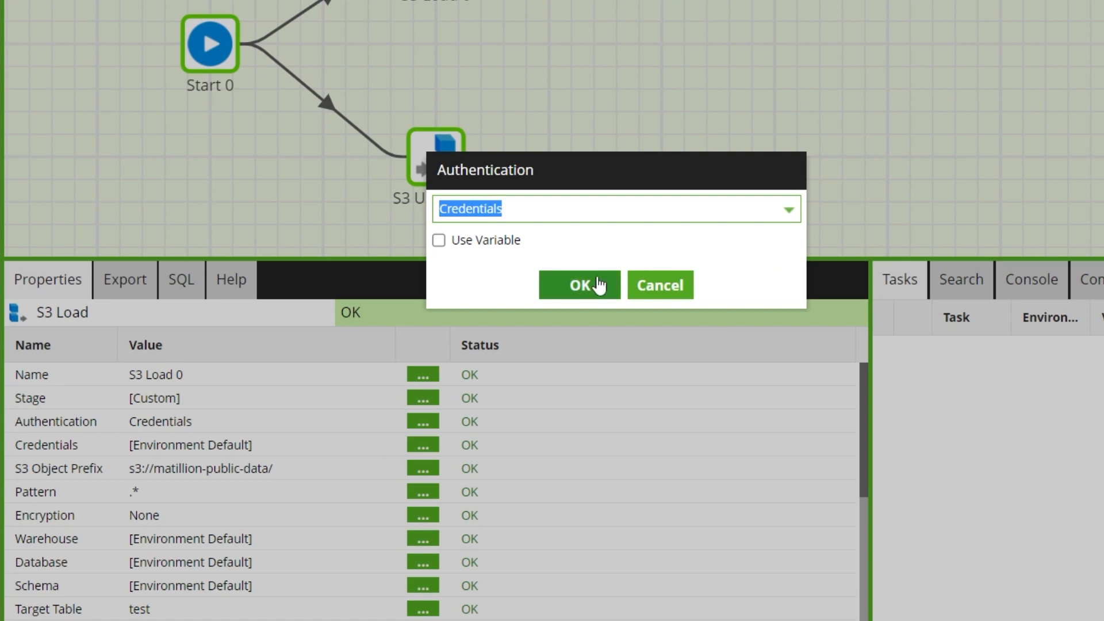
left_click(579, 286)
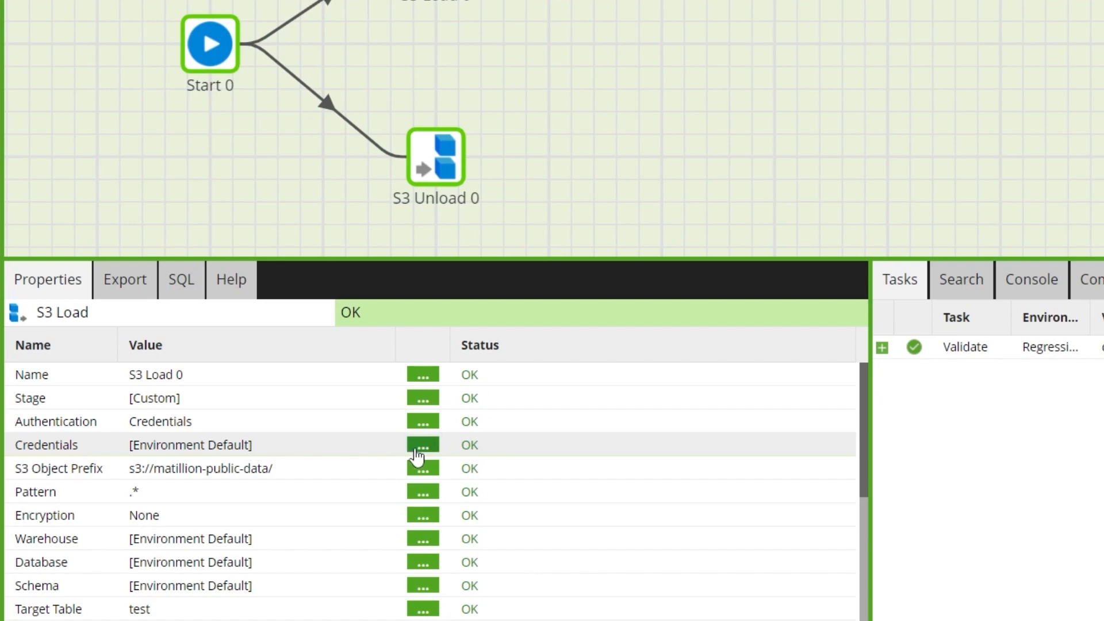
List the saved AWS credential sets available to the S3 Load.
left_click(423, 445)
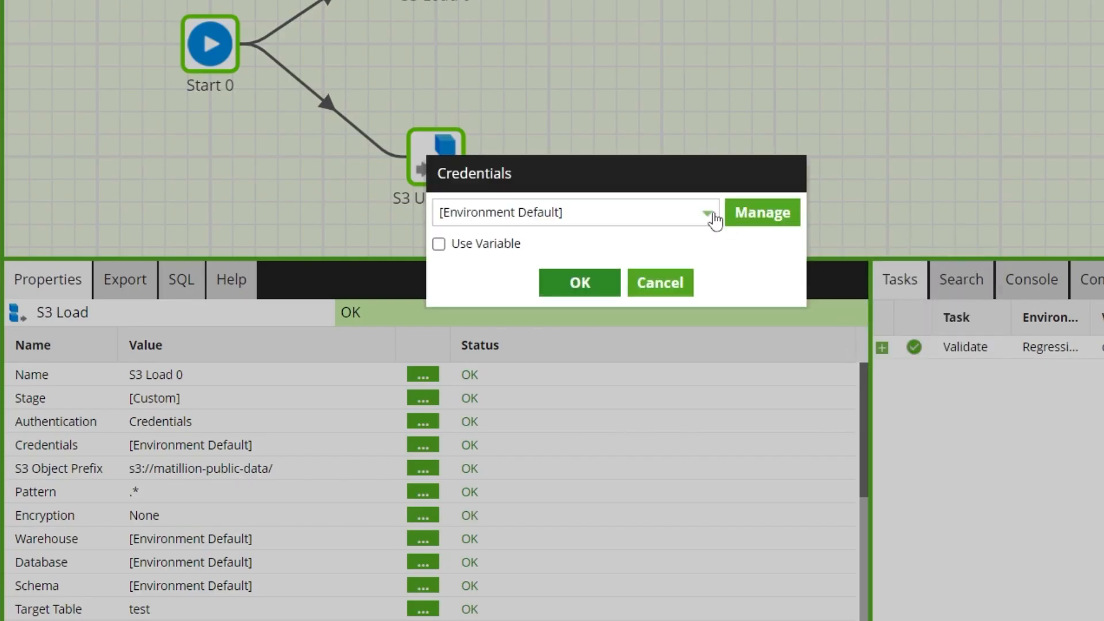
left_click(706, 212)
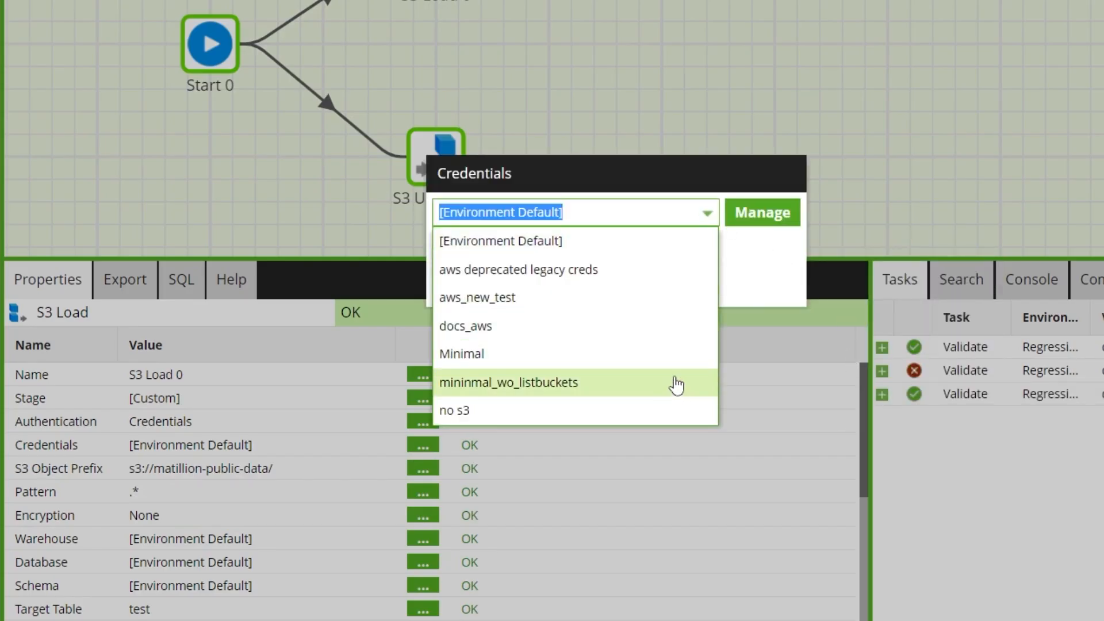
mouse_move(704, 225)
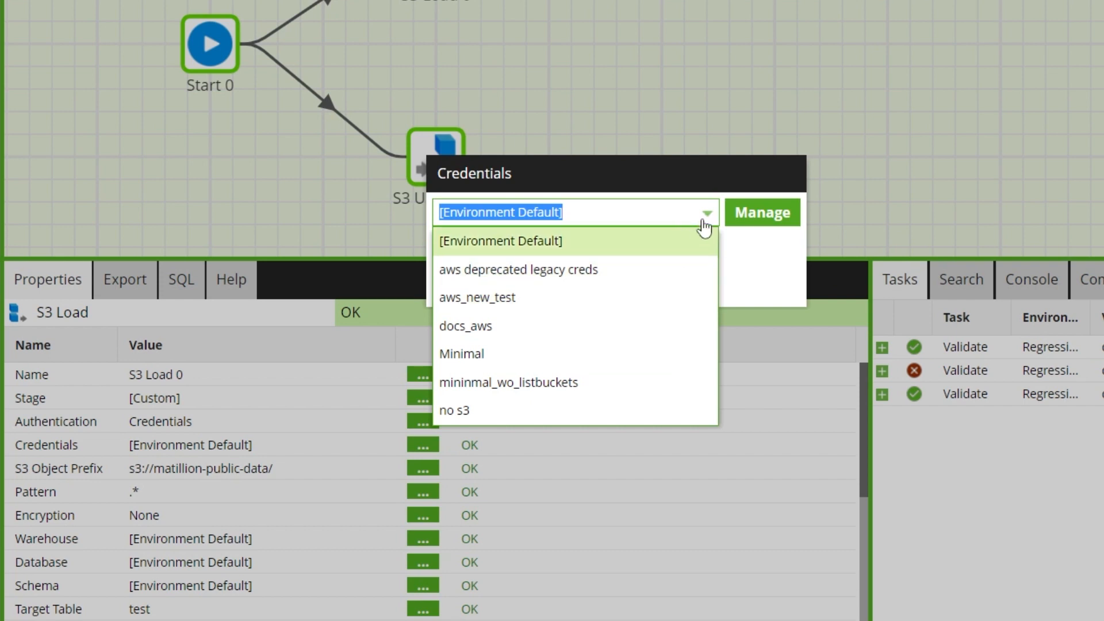
Create an AWS credential named 'new credentials' in Manage Credentials and return.
left_click(762, 212)
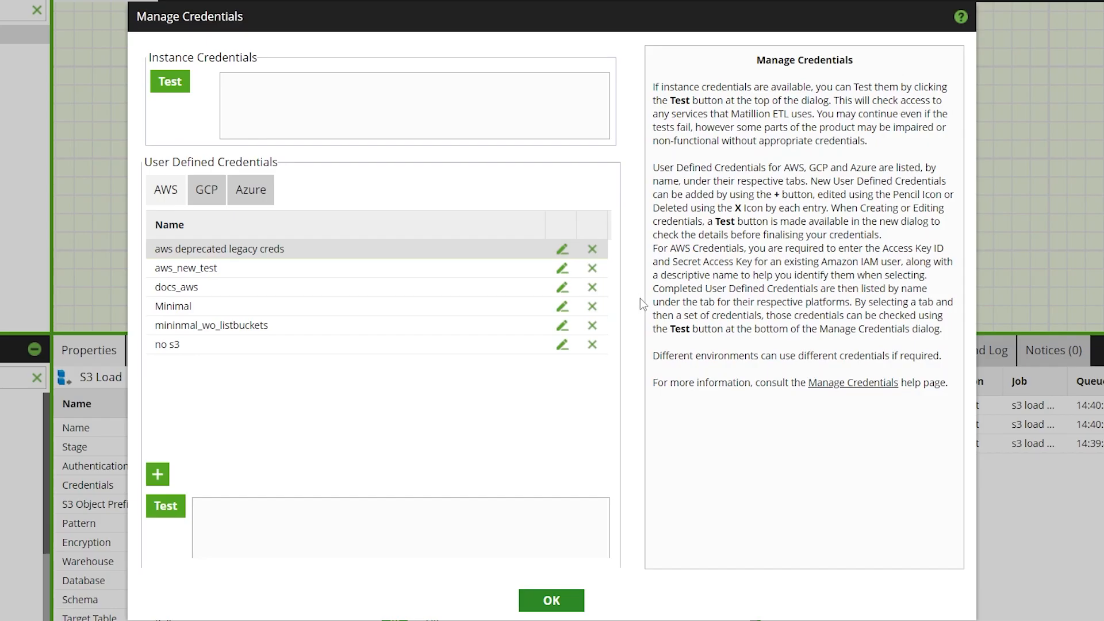
mouse_move(158, 474)
type("new credentials")
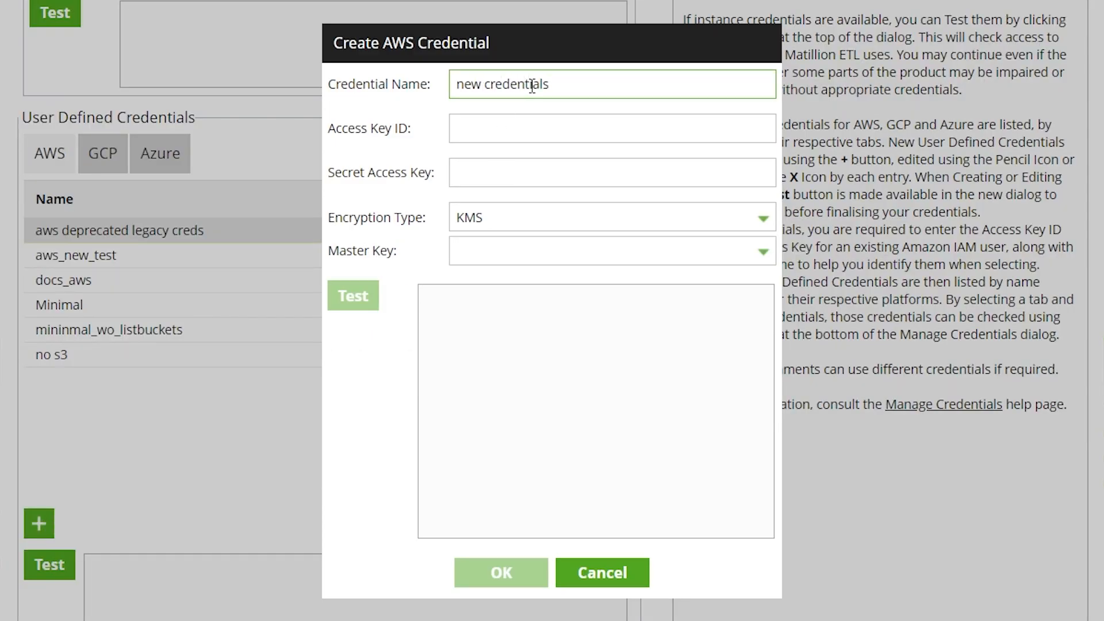
left_click(501, 573)
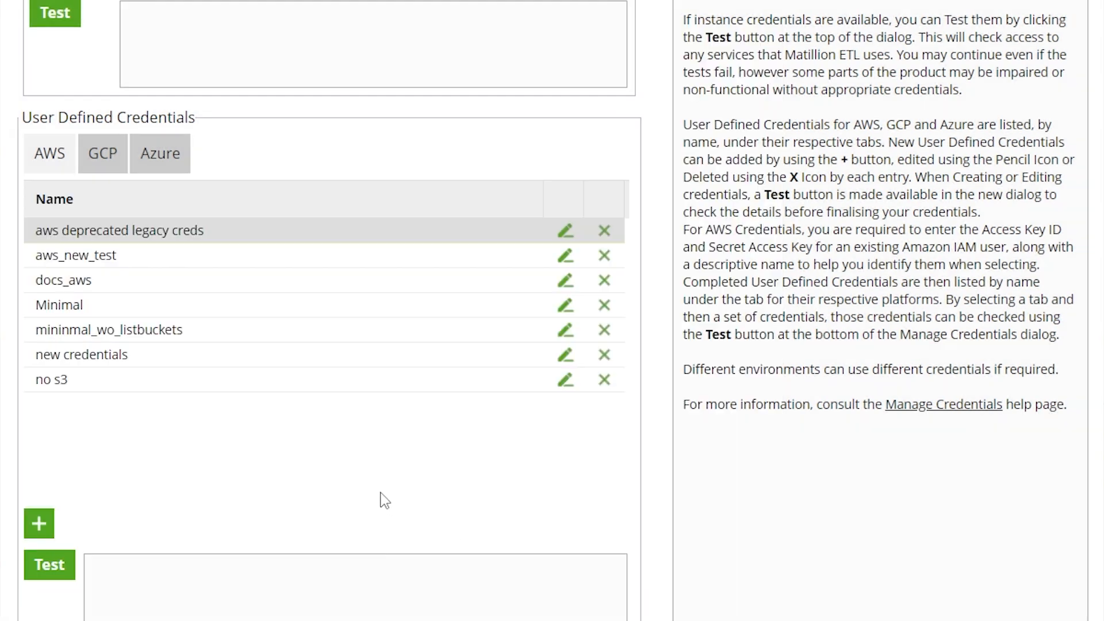
left_click(81, 354)
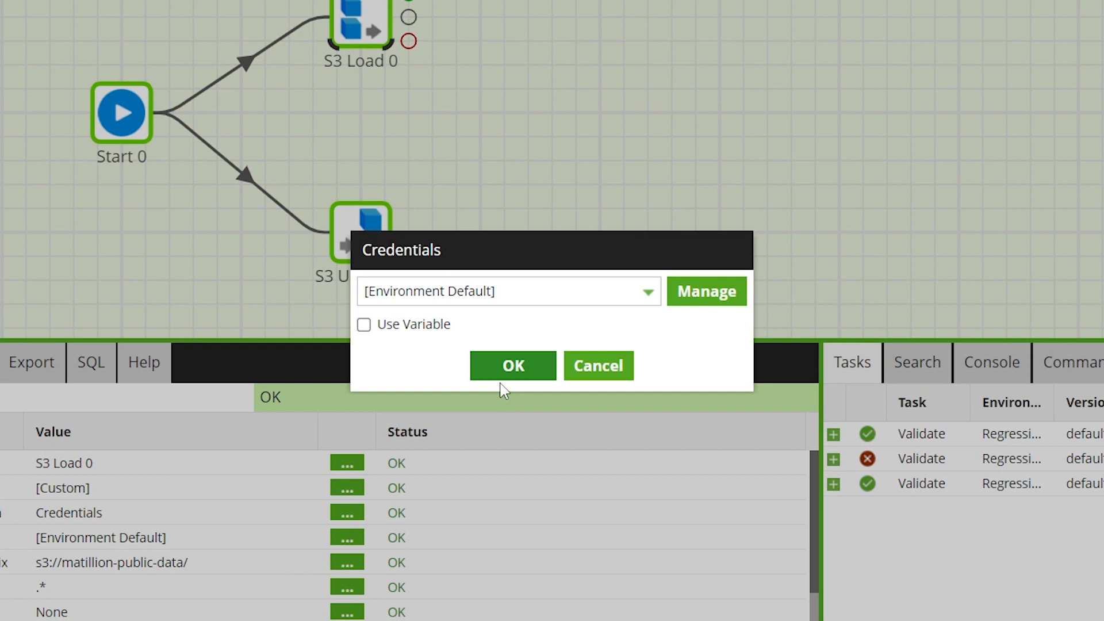
Pick the S3 Load's credential from the list that now includes 'new credentials'.
left_click(645, 292)
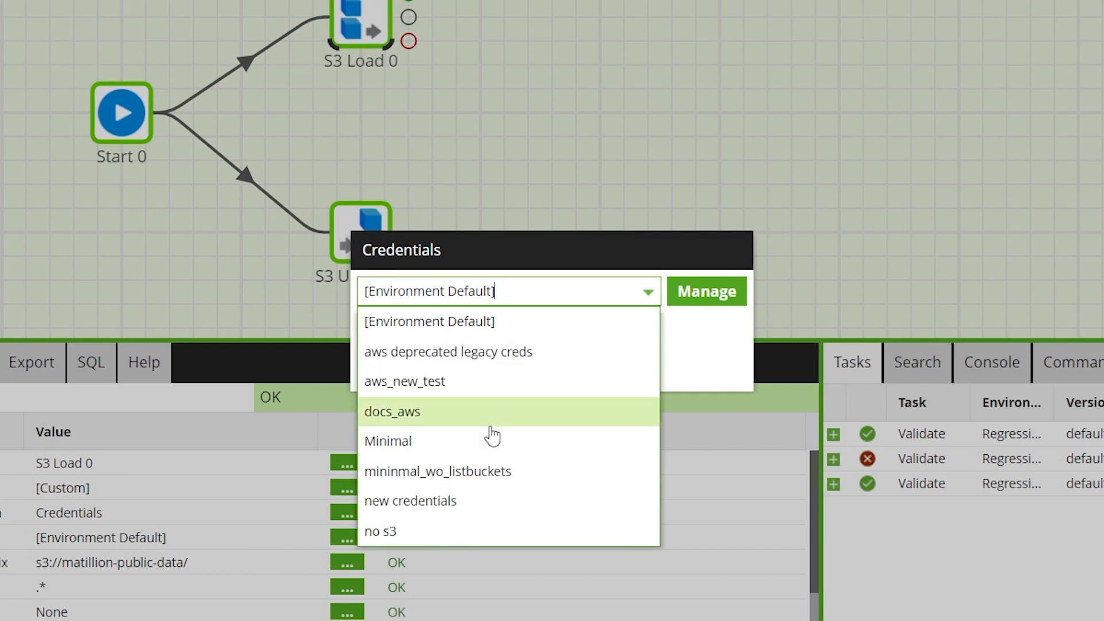
left_click(410, 500)
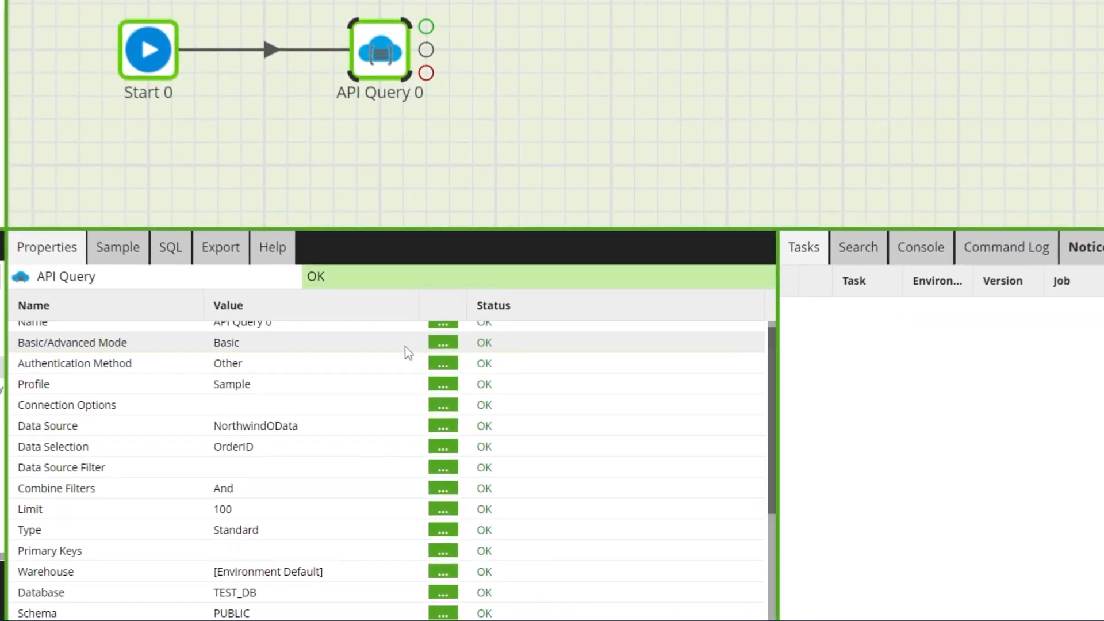
Reveal the API Query's target table metadata_test_table in TEST_DB.PUBLIC staged via Amazon S3.
scroll("down", 3)
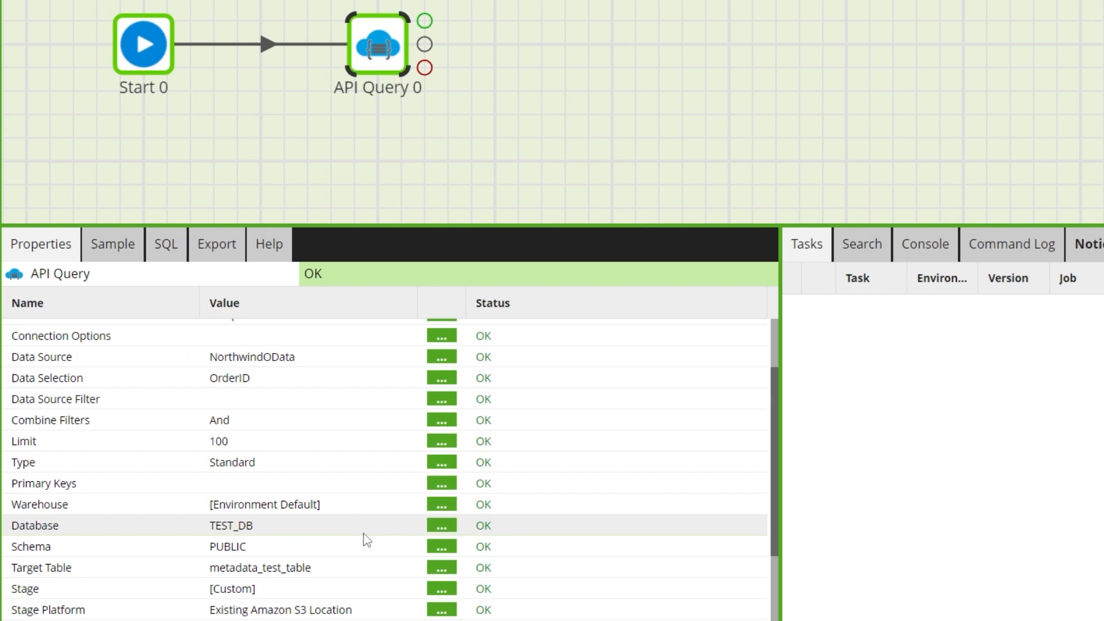
mouse_move(186, 549)
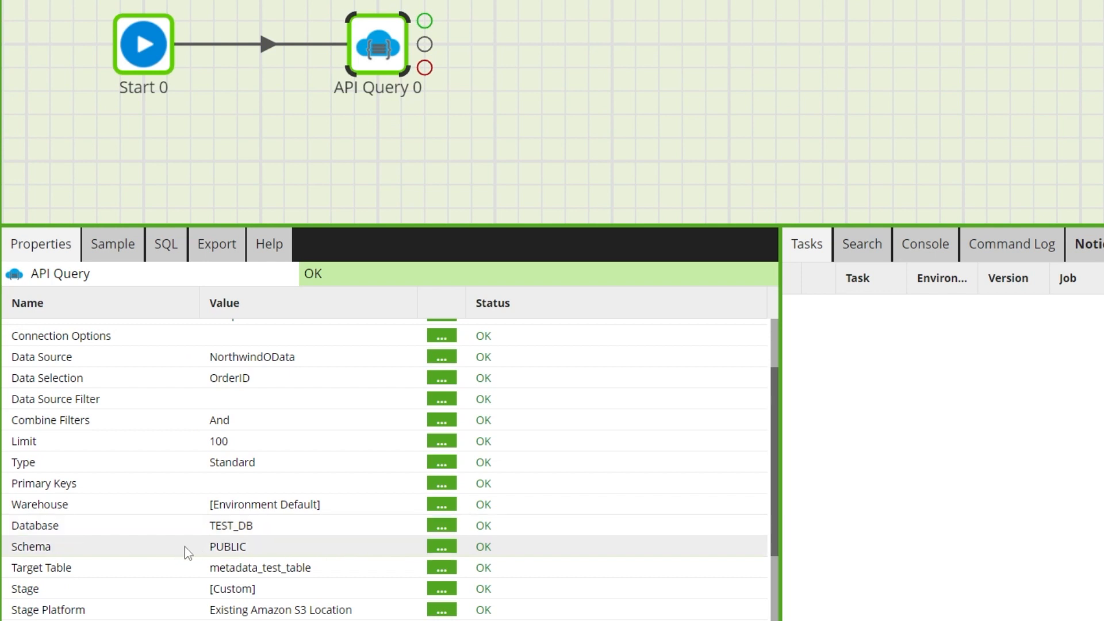
mouse_move(769, 286)
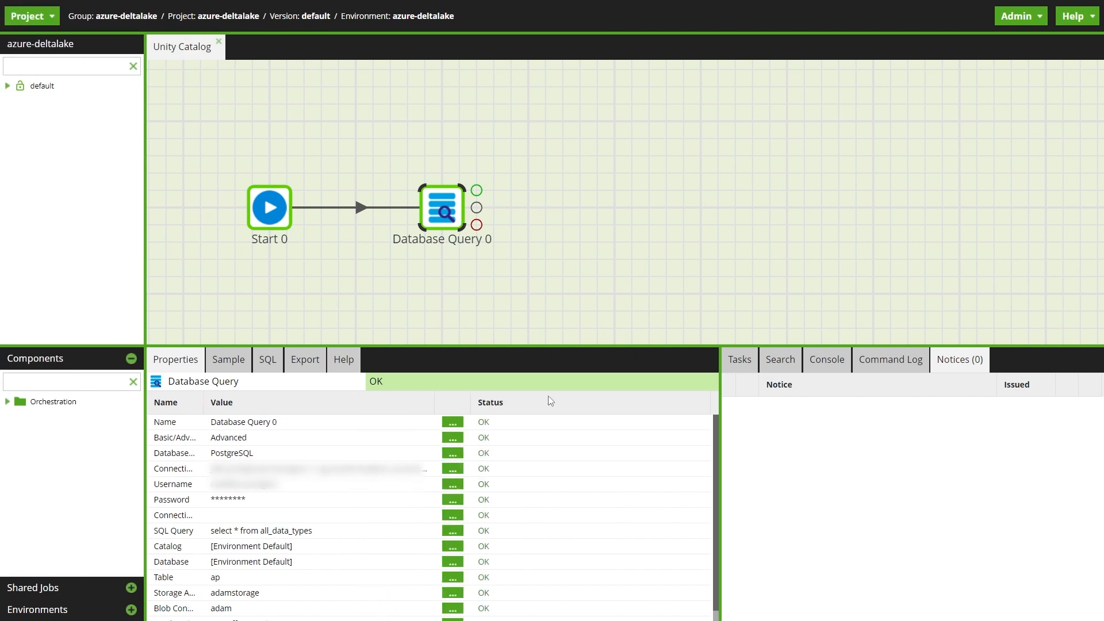
Browse the Database Query's catalogs (hive_metastore, samples), leaving [Environment Default] unchanged.
left_click(739, 360)
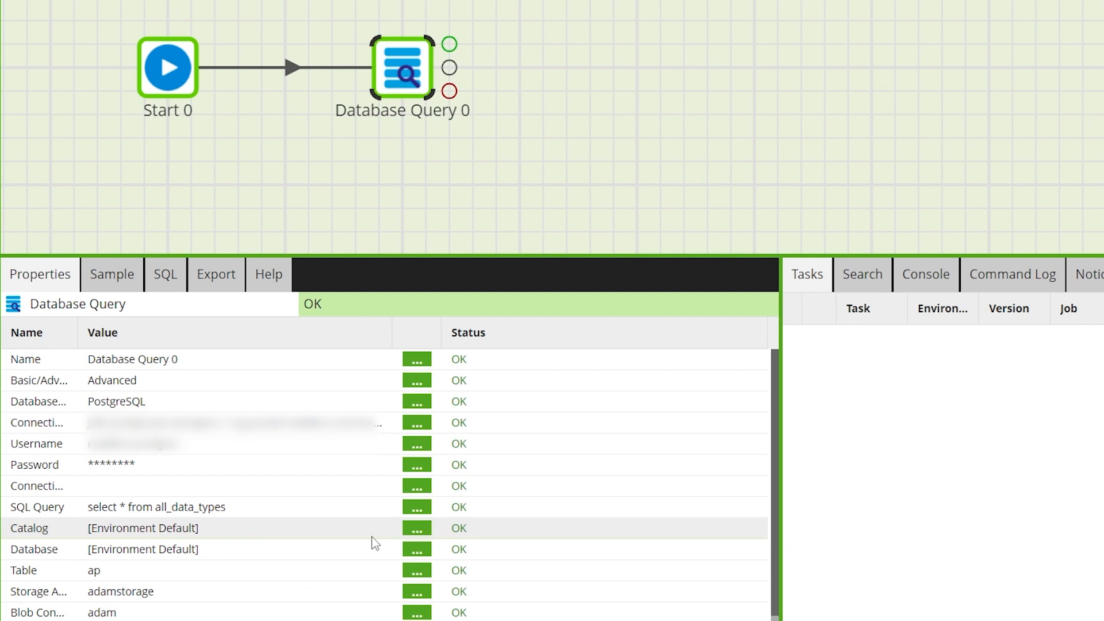
left_click(416, 528)
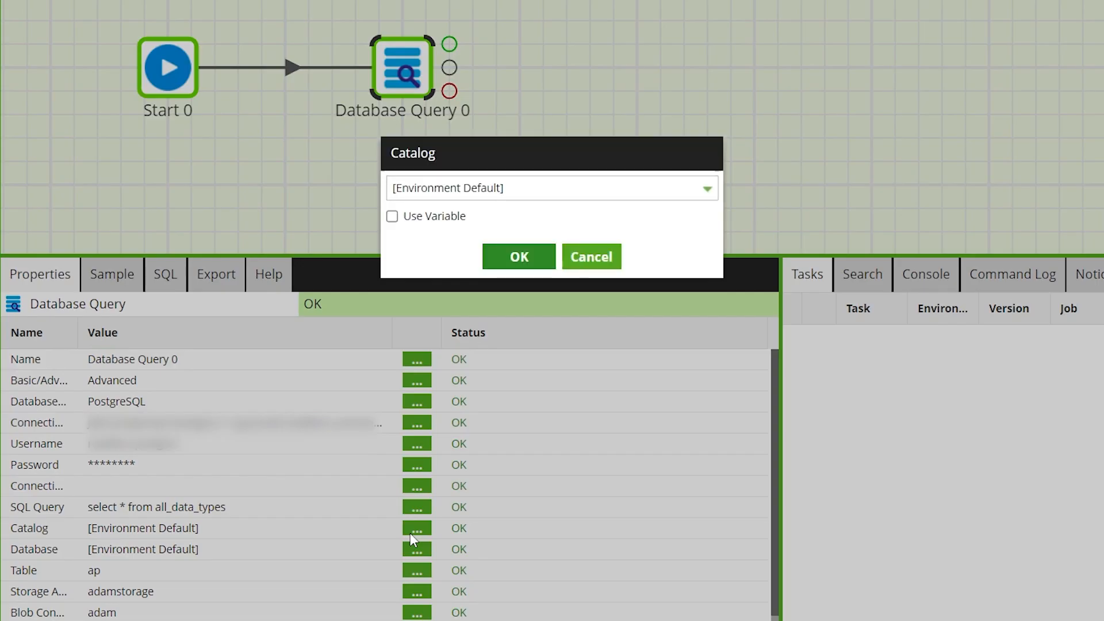
mouse_move(731, 198)
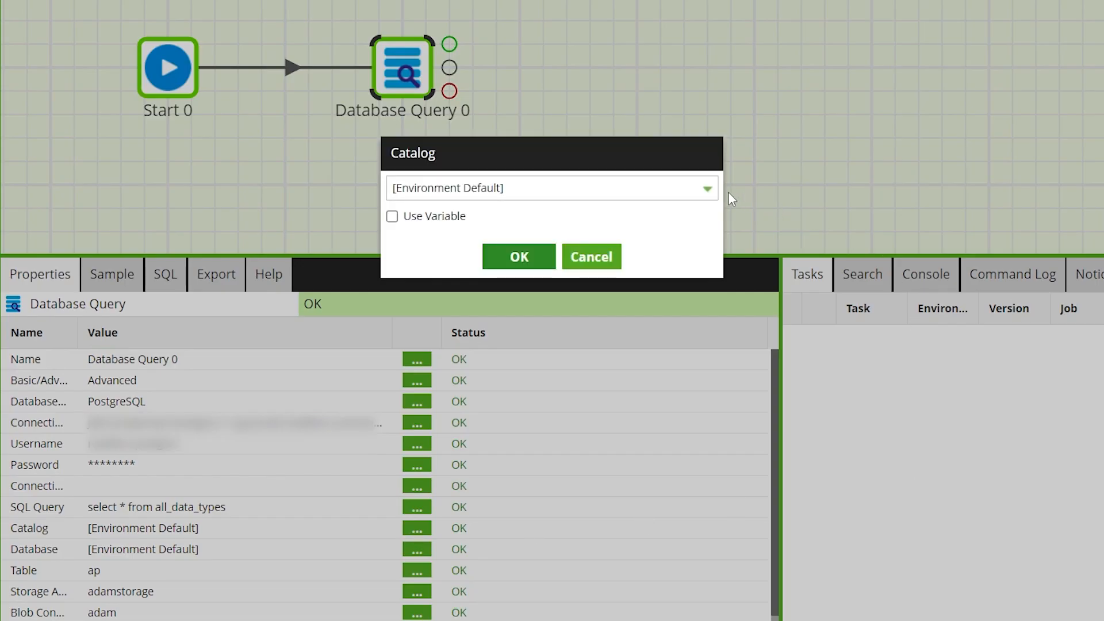
left_click(706, 188)
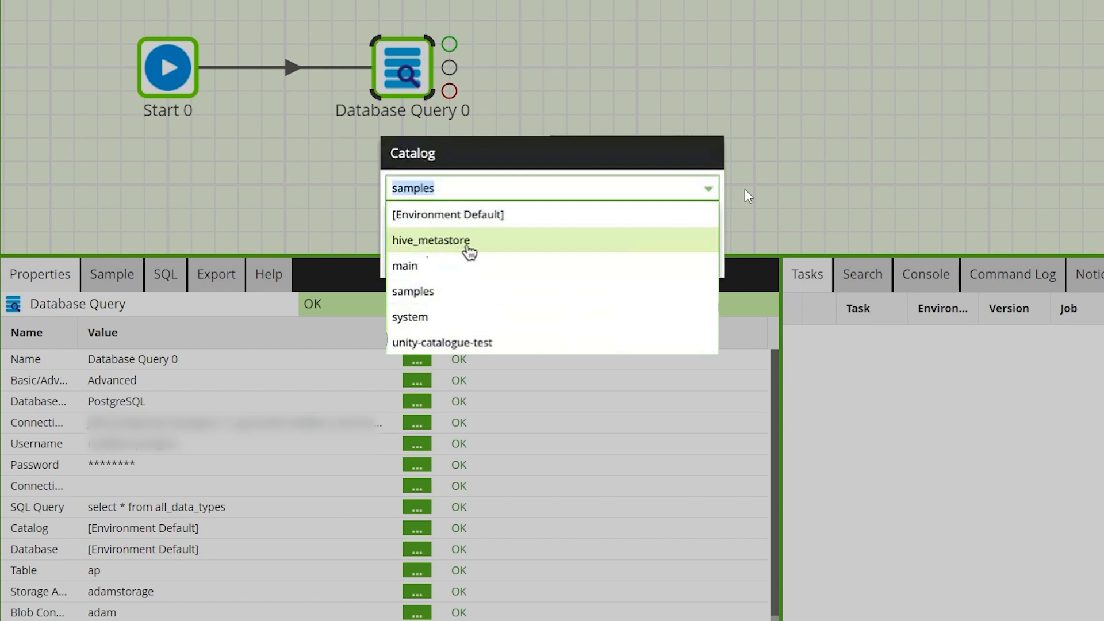
left_click(446, 214)
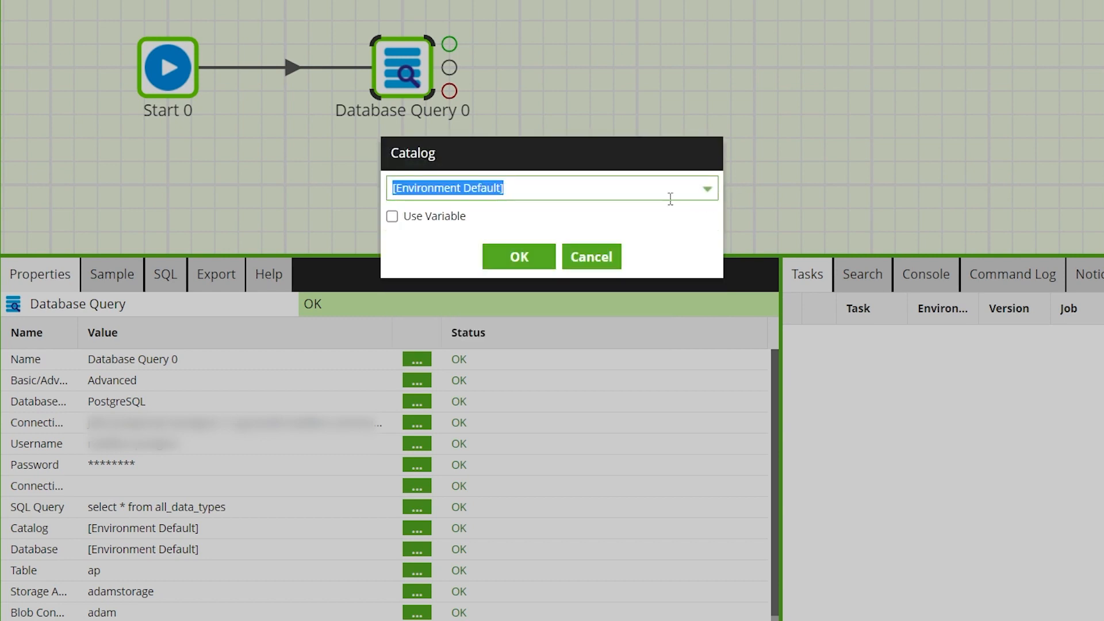